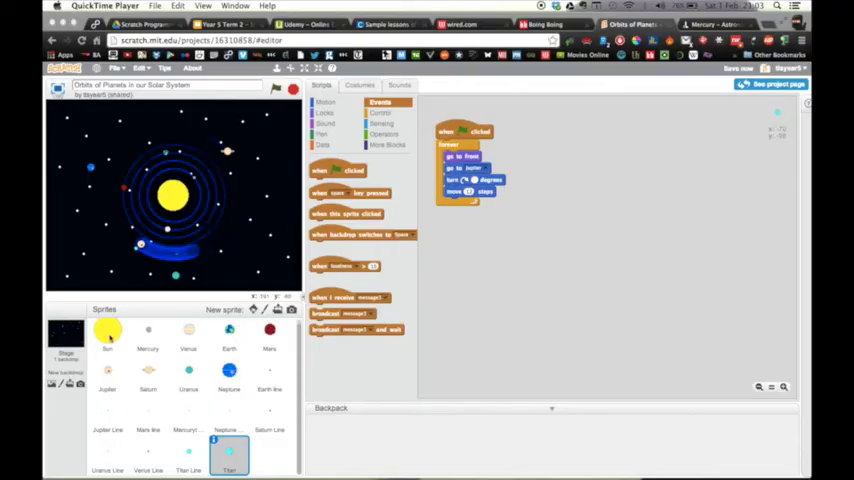
Inspect the scripts of the Sun, Mercury, Venus, Jupiter, Uranus and an orbit-line sprite.
left_click(107, 337)
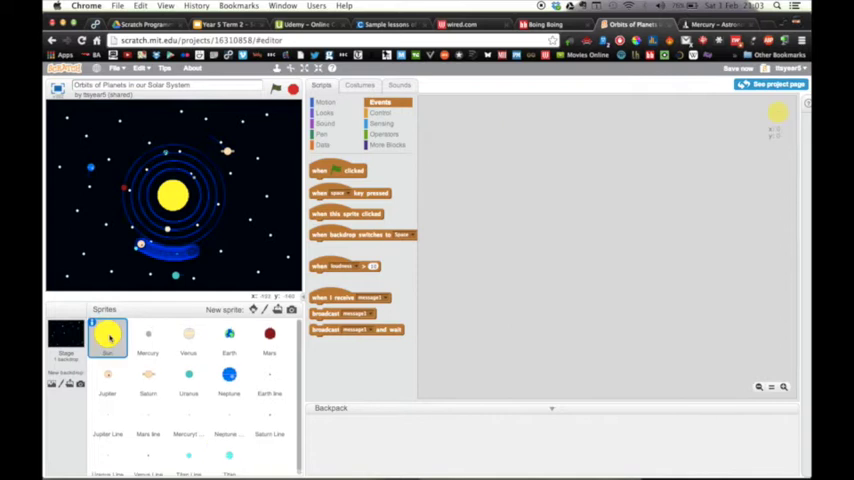
left_click(147, 335)
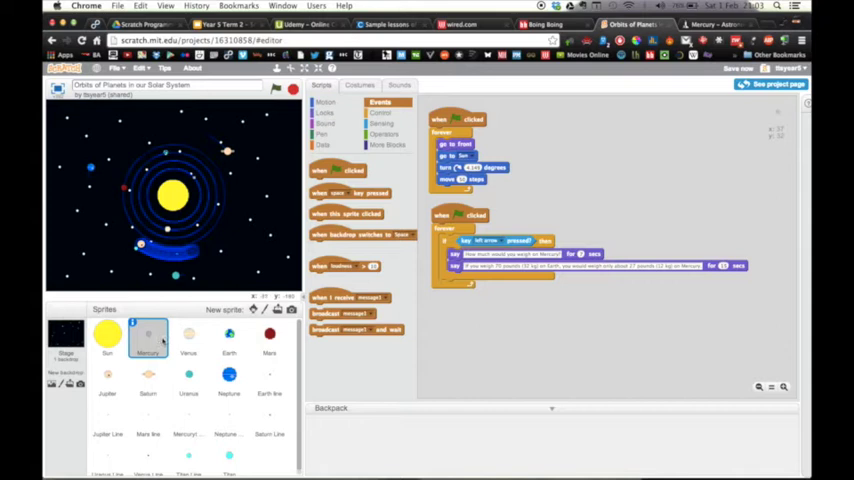
left_click(188, 338)
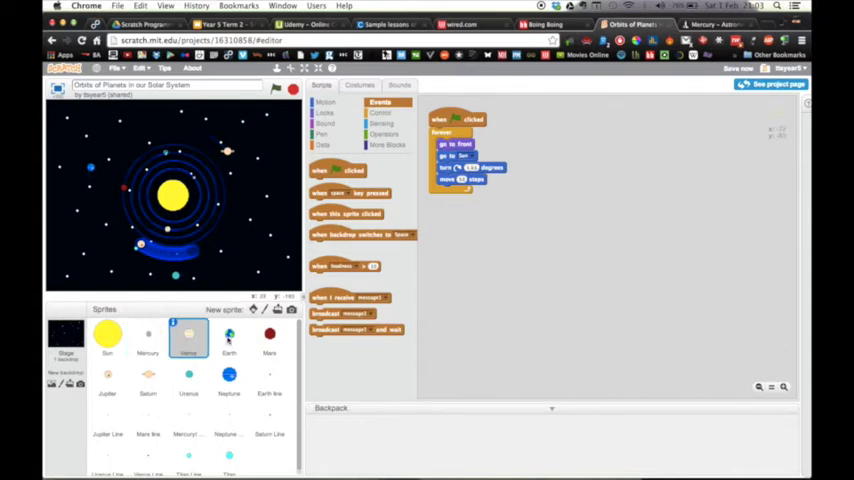
left_click(229, 337)
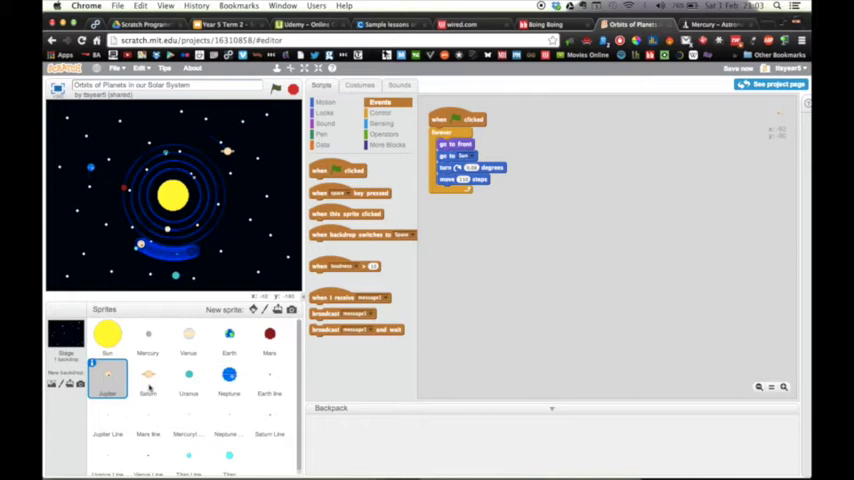
left_click(188, 378)
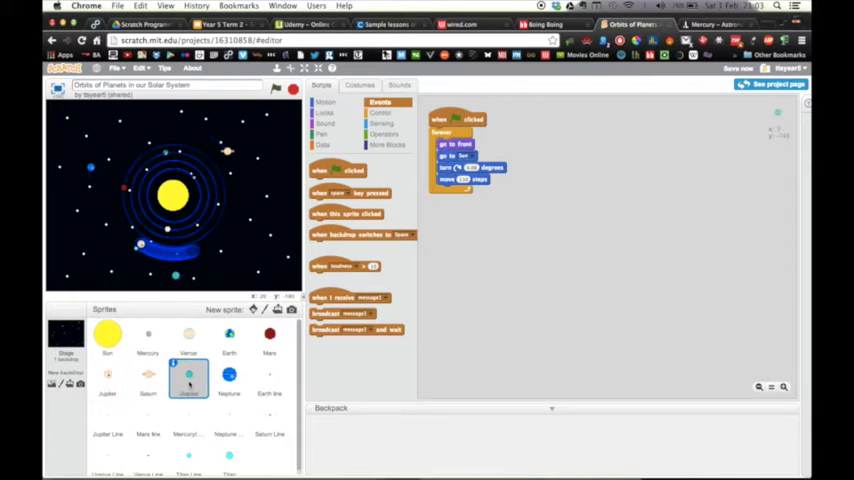
left_click(229, 375)
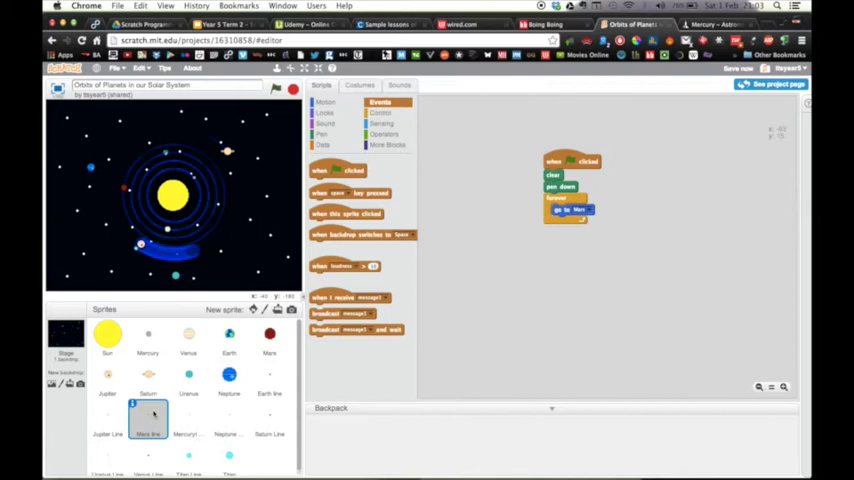
Select the Mercury line sprite to see its clear, pen down and follow-Mercury script.
left_click(189, 415)
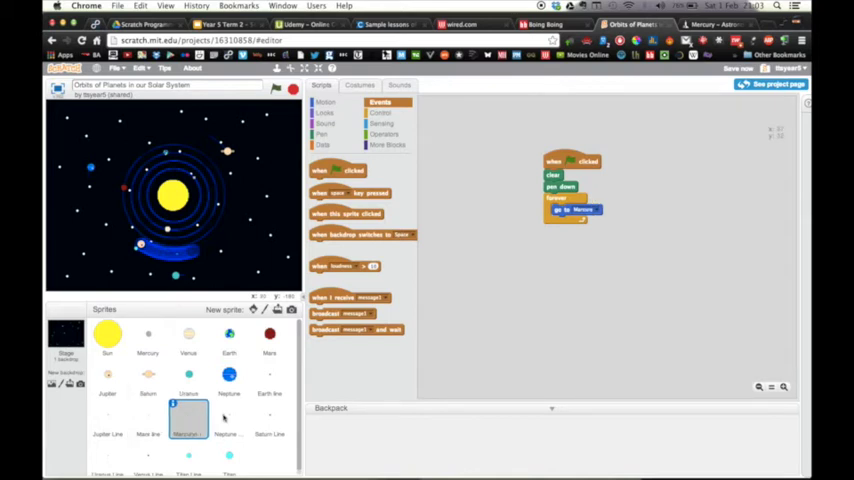